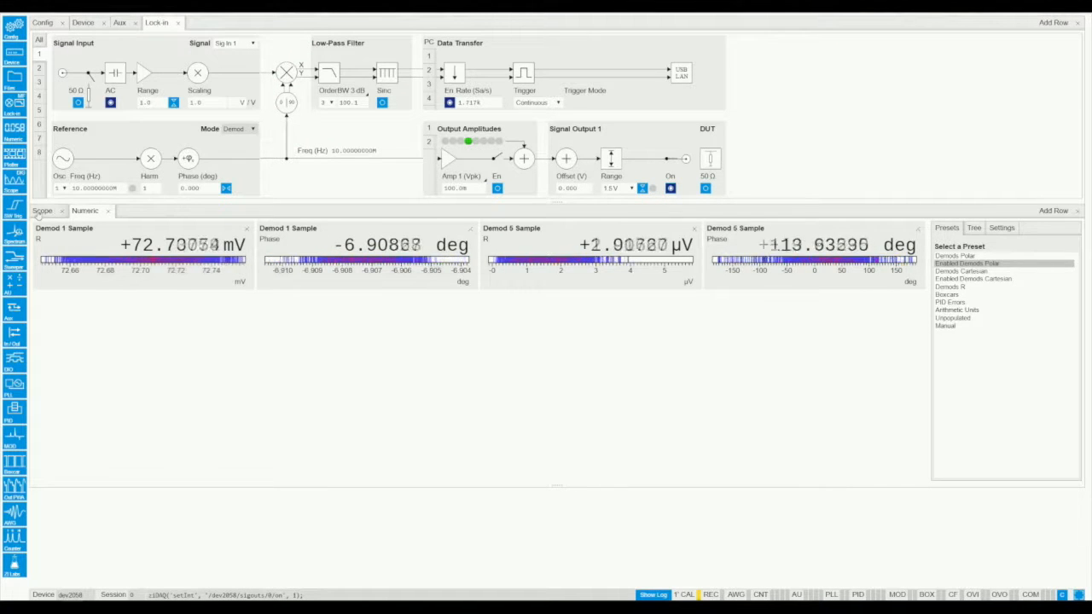
Step: Add a Scope tab with Signal Input 1 assigned as Channel 1
click(41, 212)
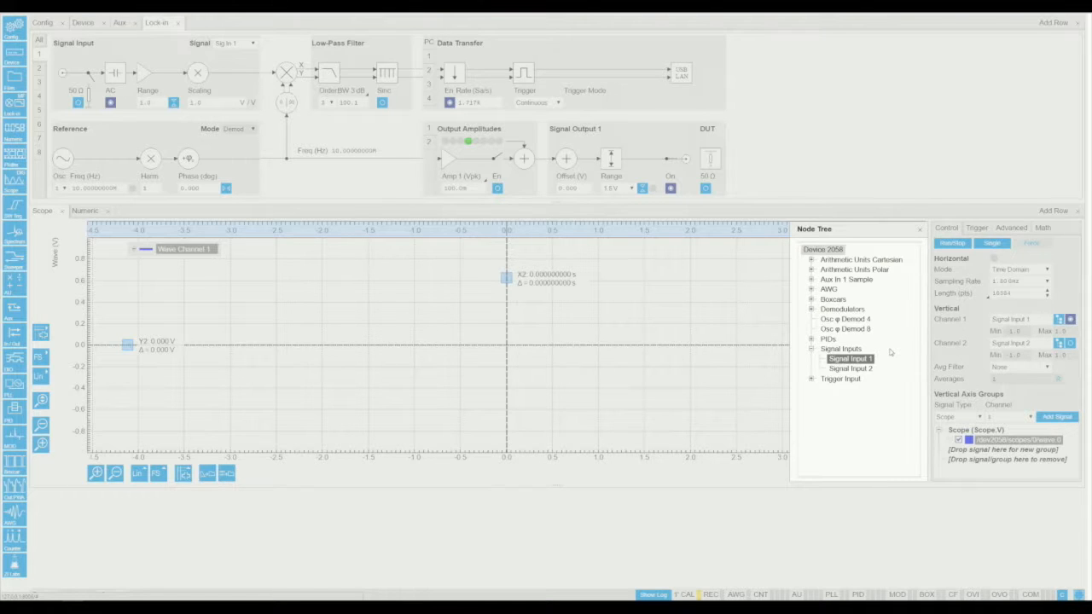
click(847, 280)
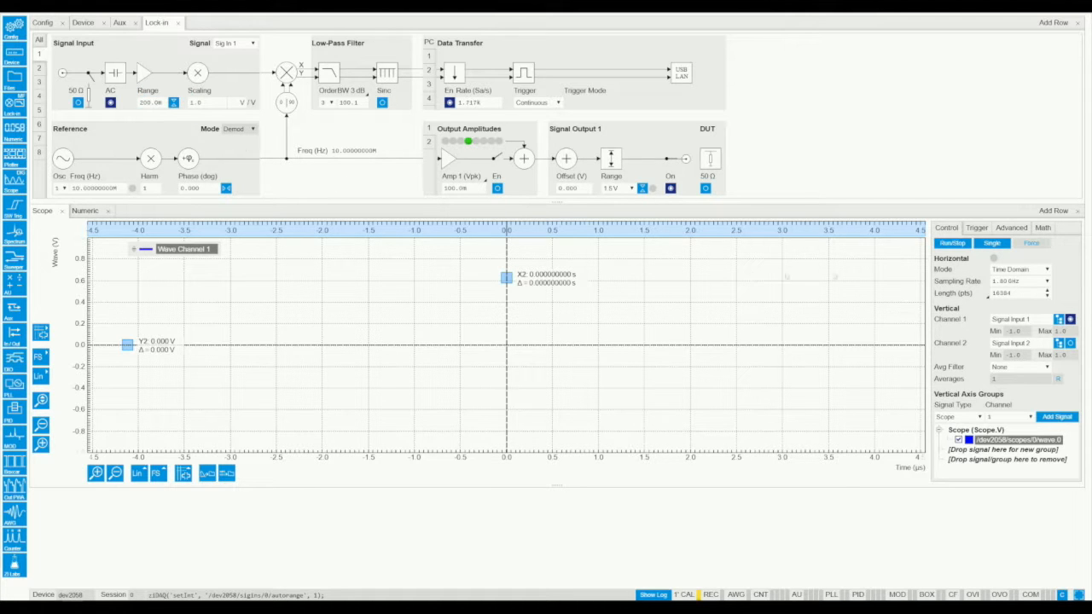
Step: Start scope acquisition of the sine waveform and enable triggering in the Trigger sub-tab
click(952, 243)
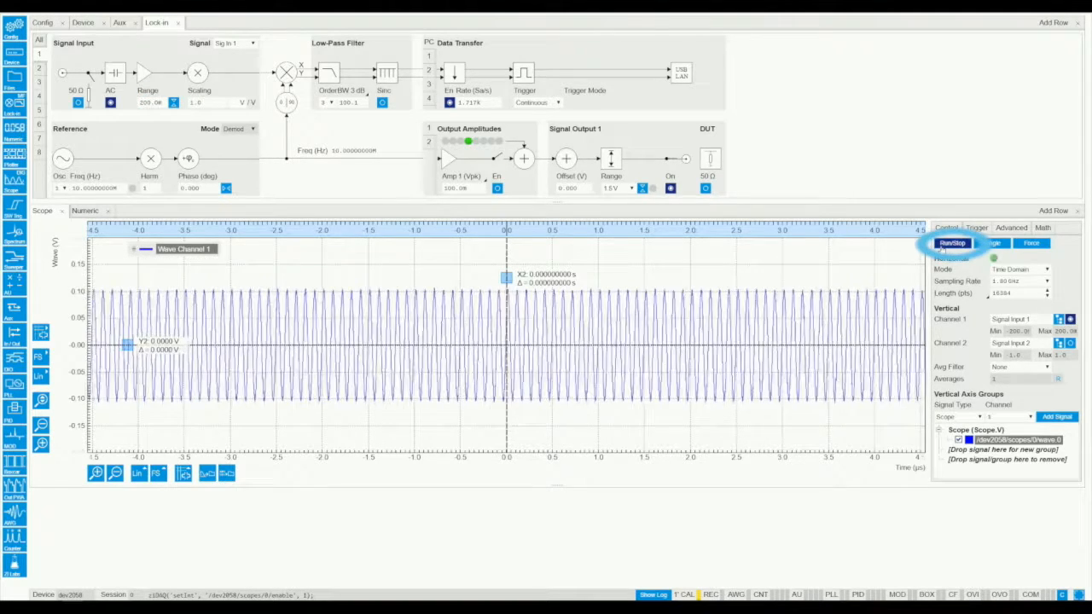
click(976, 228)
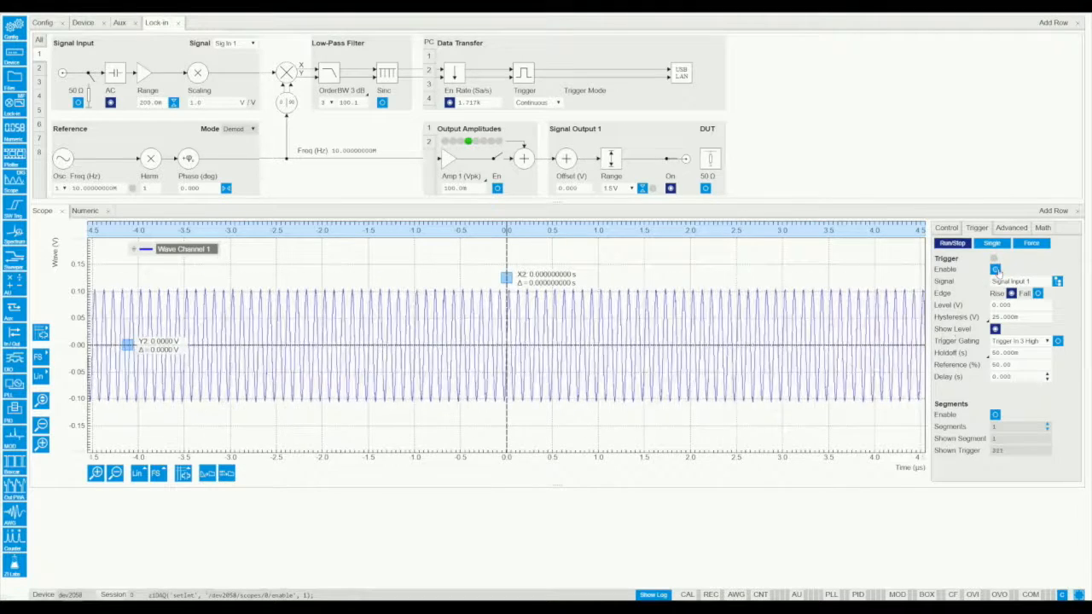
click(995, 270)
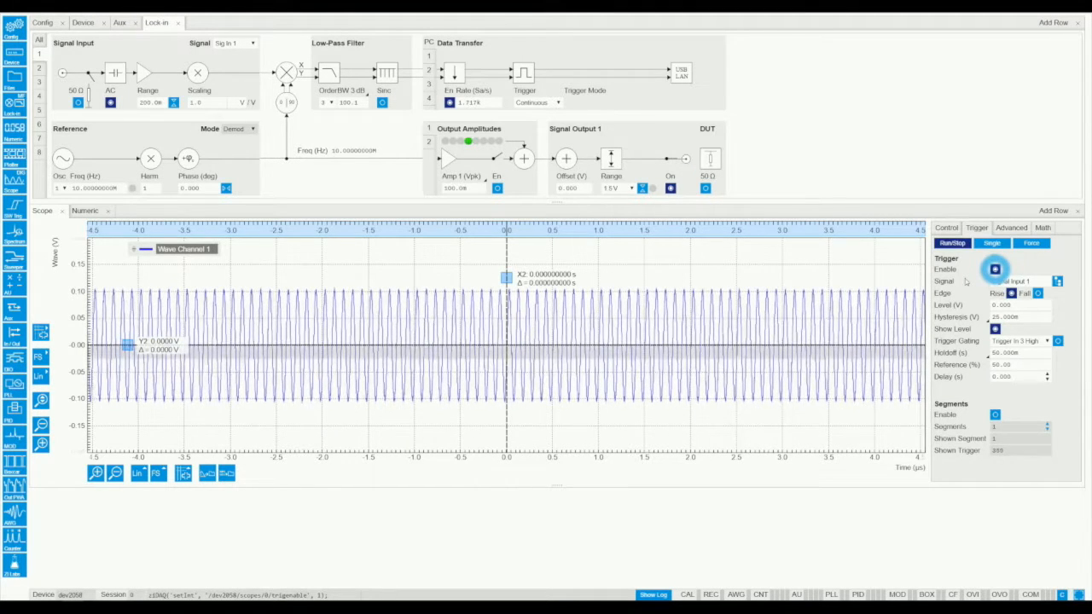
click(995, 260)
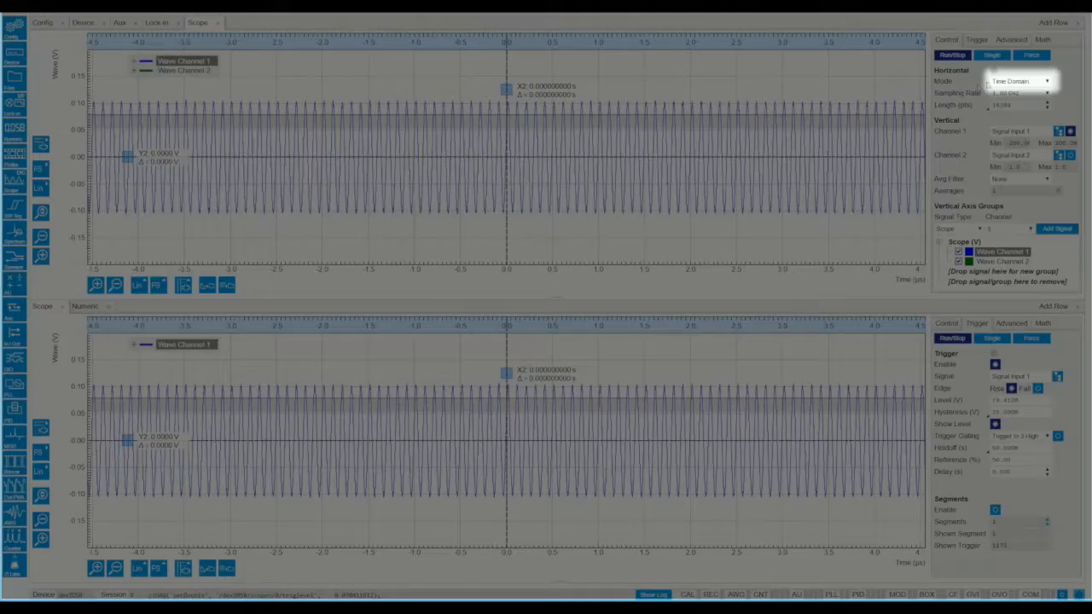
Step: Set the upper Scope's Mode to Freq Domain FFT and choose a different sampling rate
click(1020, 80)
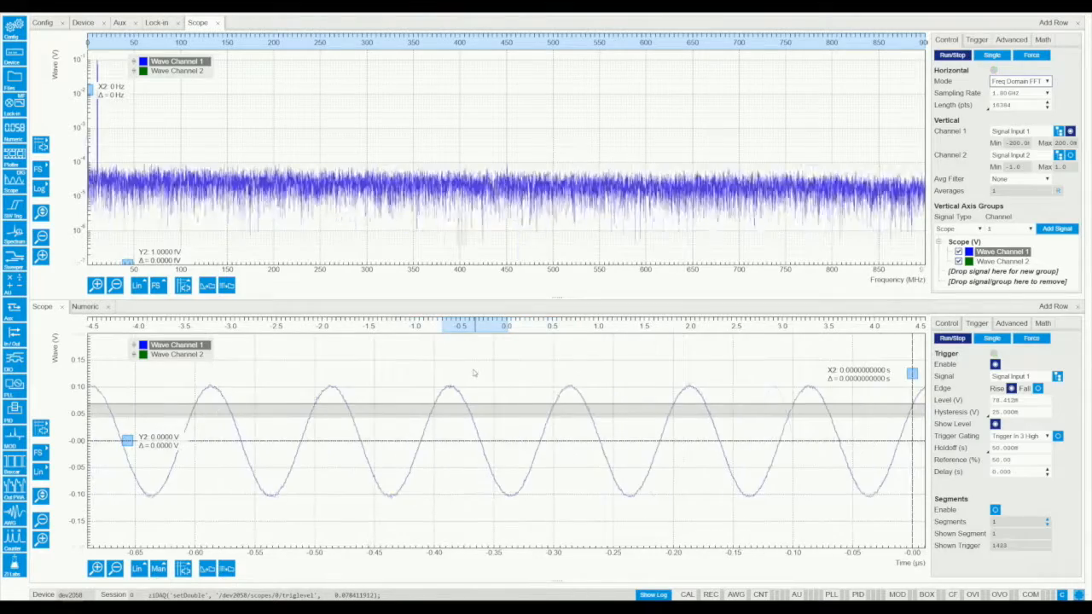
click(1017, 106)
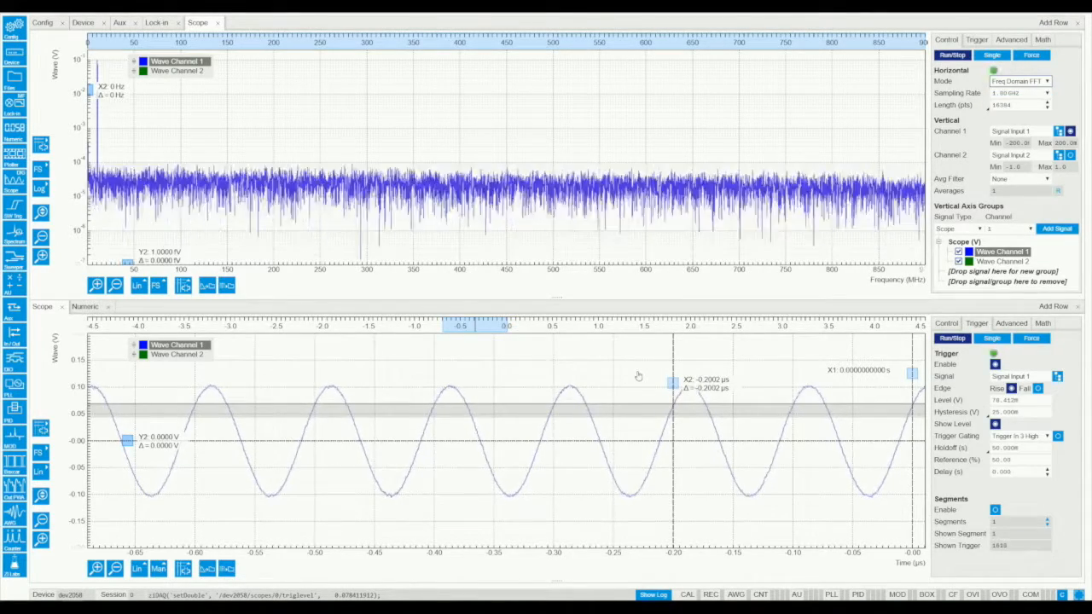
click(1048, 92)
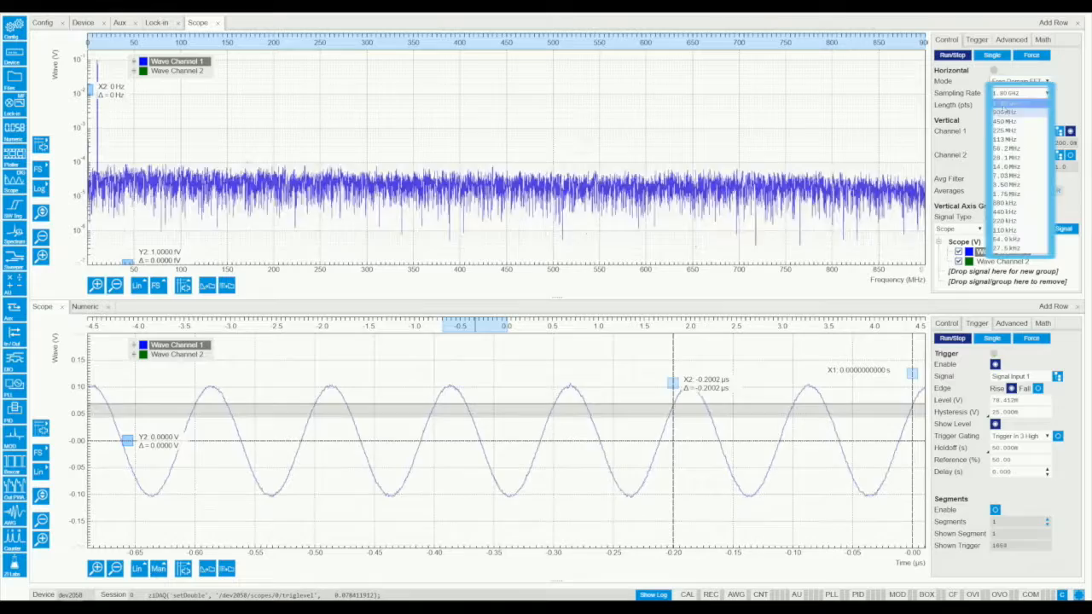
click(1010, 140)
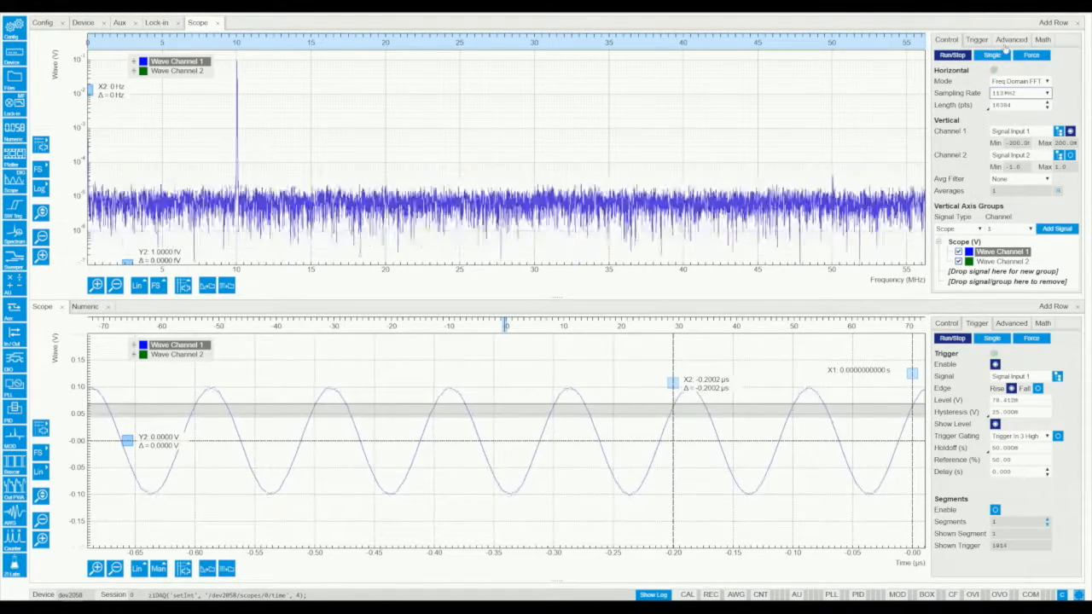
click(1010, 39)
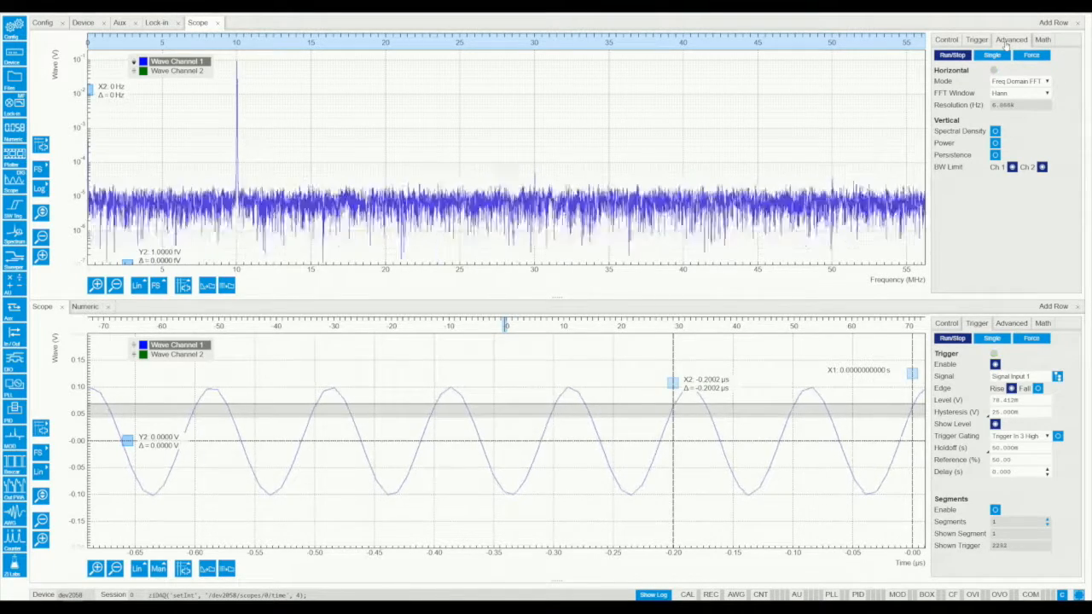
Step: Set the FFT scope's Avg Filter to an averaging mode to lower the noise floor
click(996, 130)
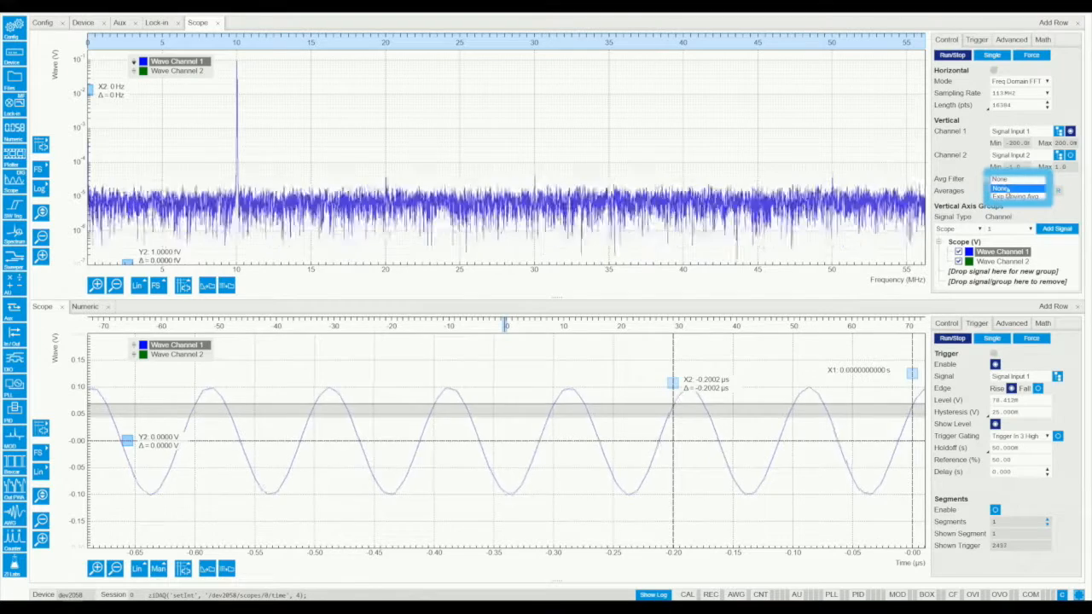
click(1014, 197)
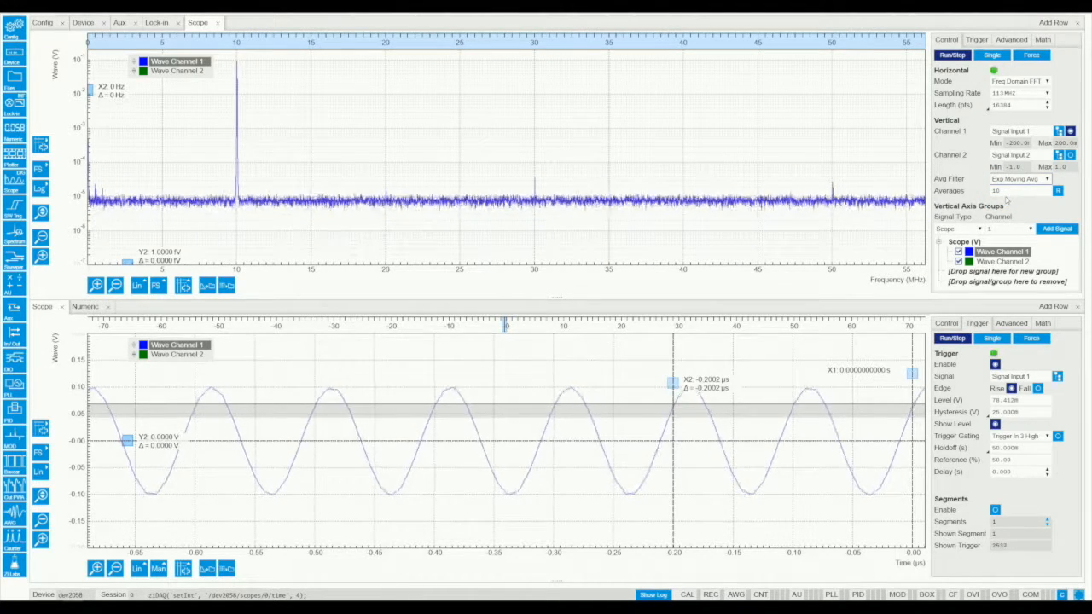
Step: Add a Peak finder math function to the FFT scope
click(1043, 40)
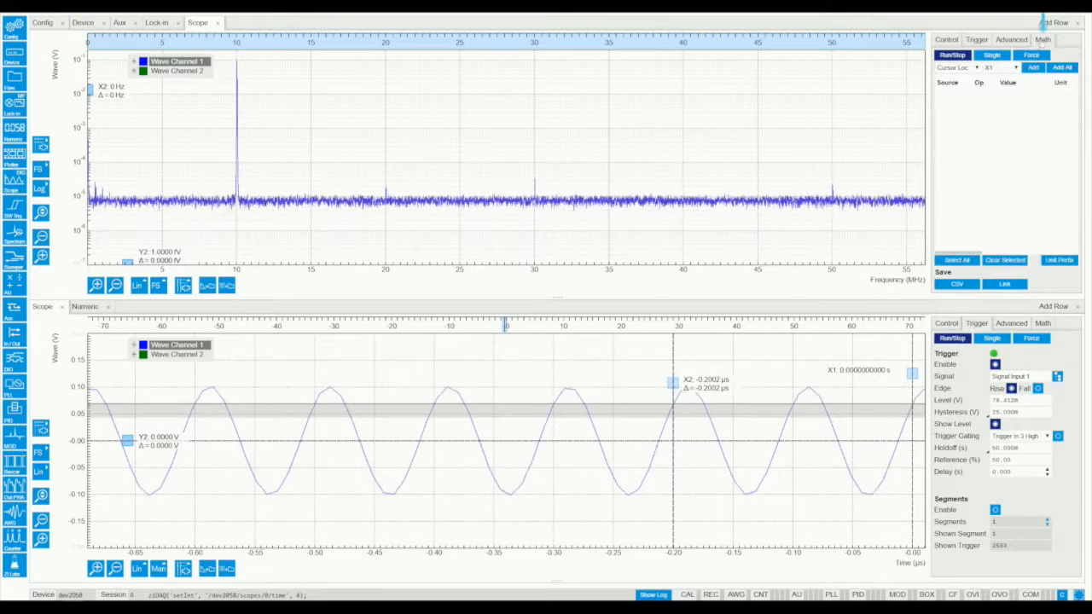
click(956, 69)
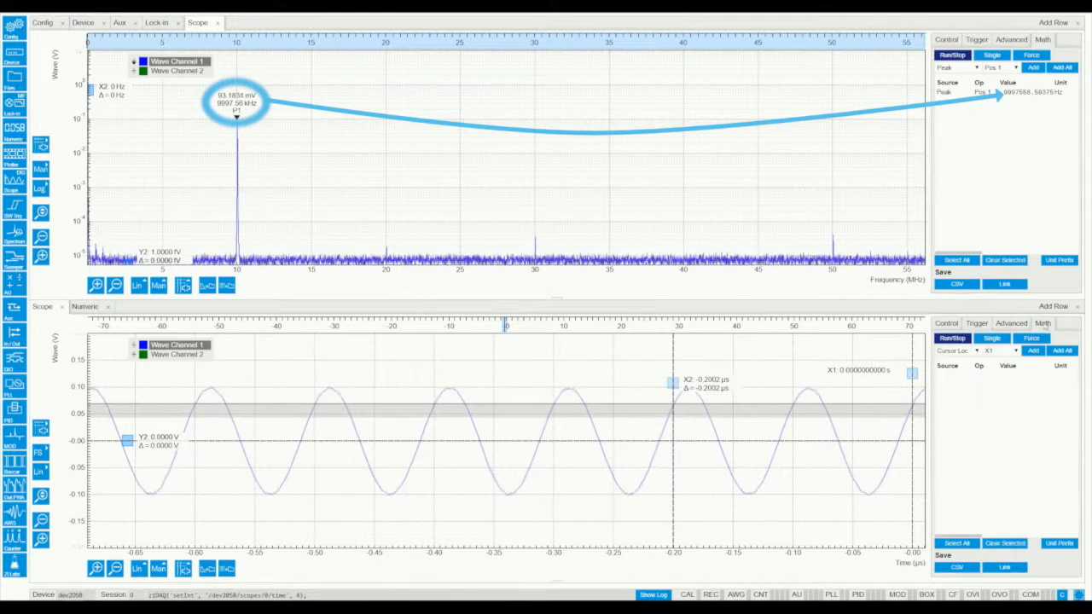
Step: Add a cursor-area statistics math function to the time-domain sine trace
click(979, 352)
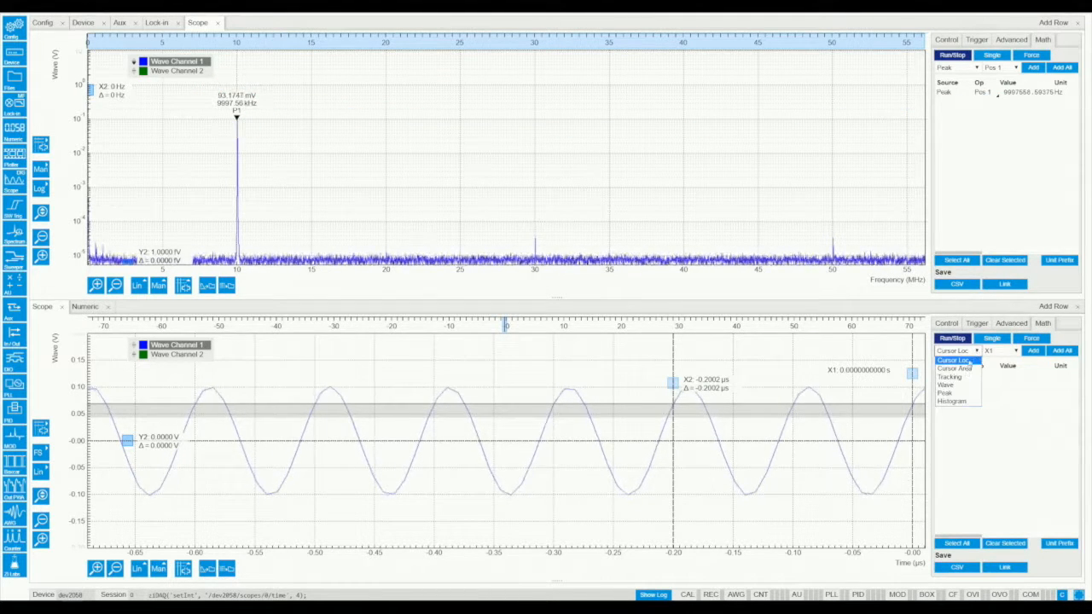
click(953, 369)
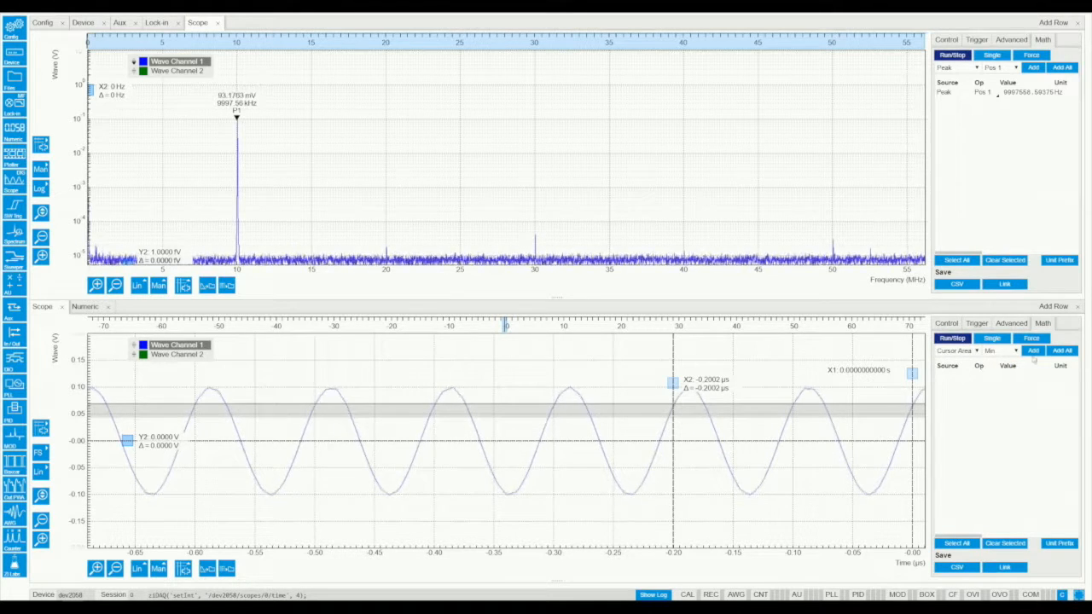
click(1062, 351)
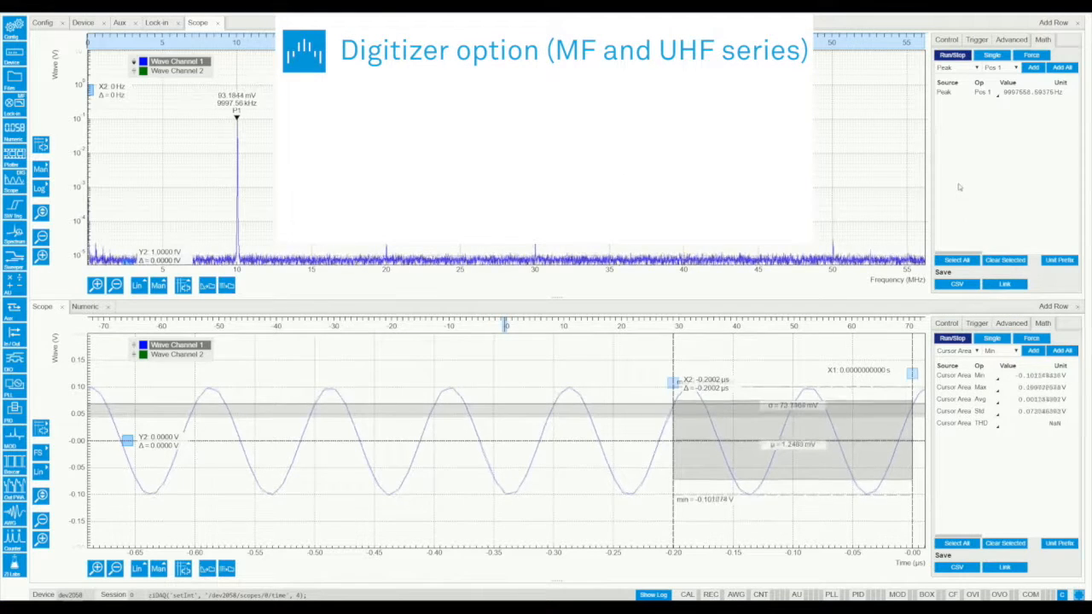
Step: Enable Channel 2 on the lower scope and pick a new FFT sampling rate
click(946, 39)
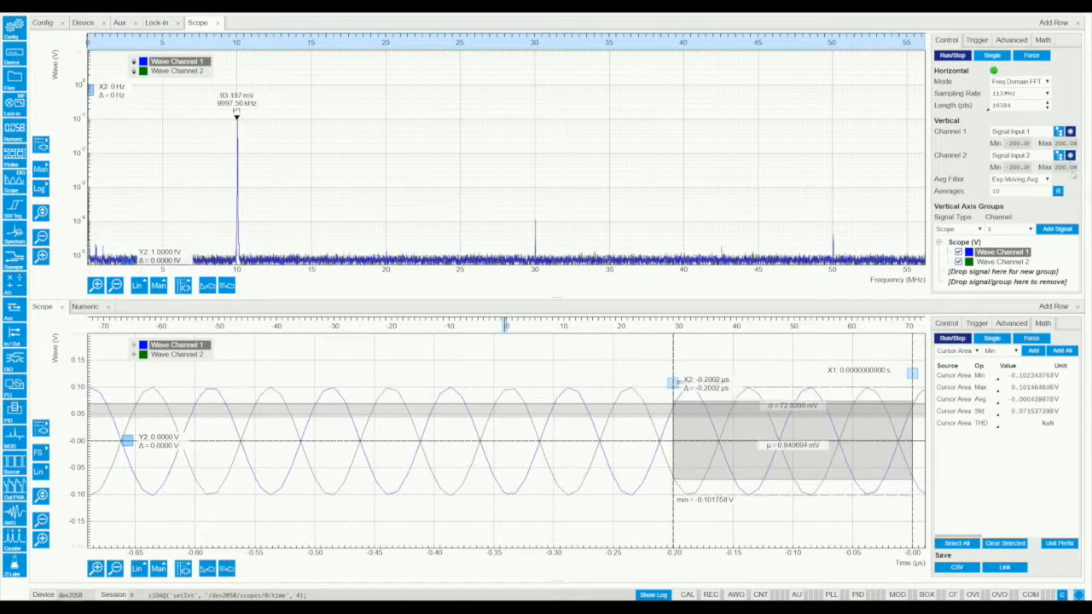
click(1048, 93)
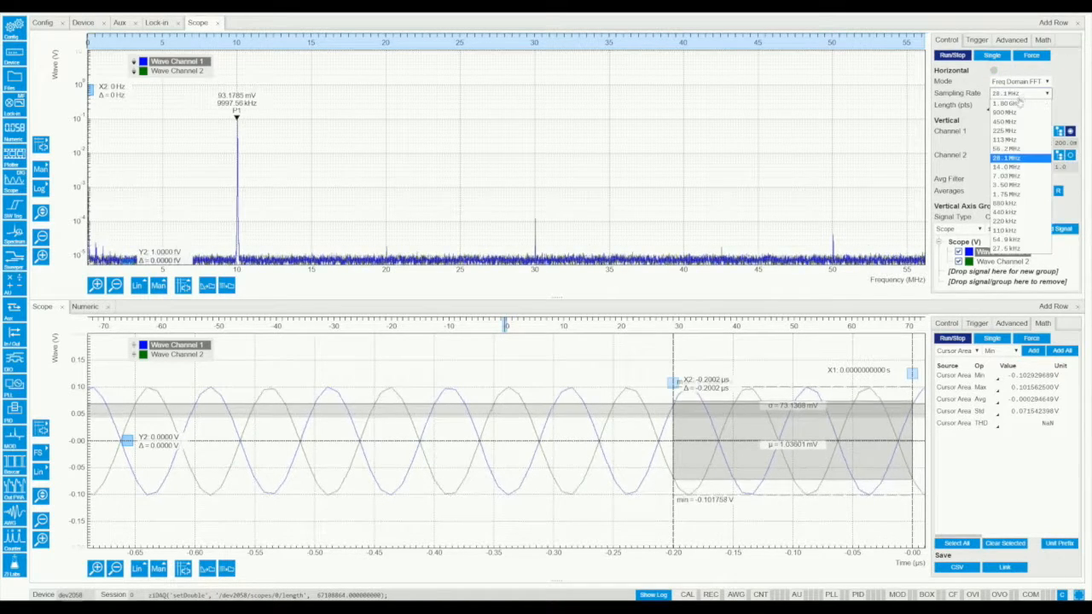
click(1005, 104)
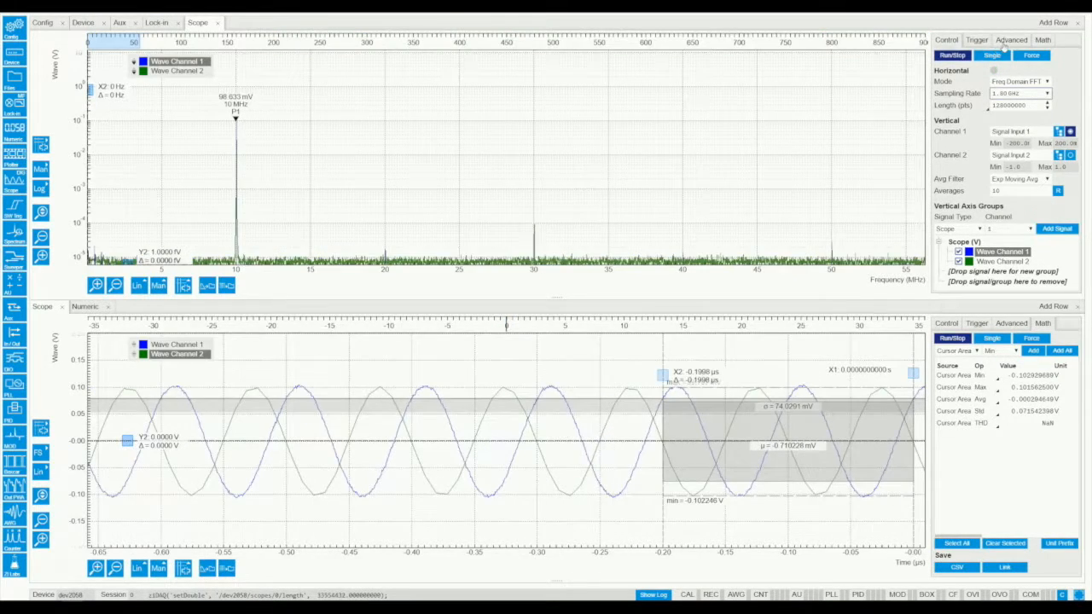